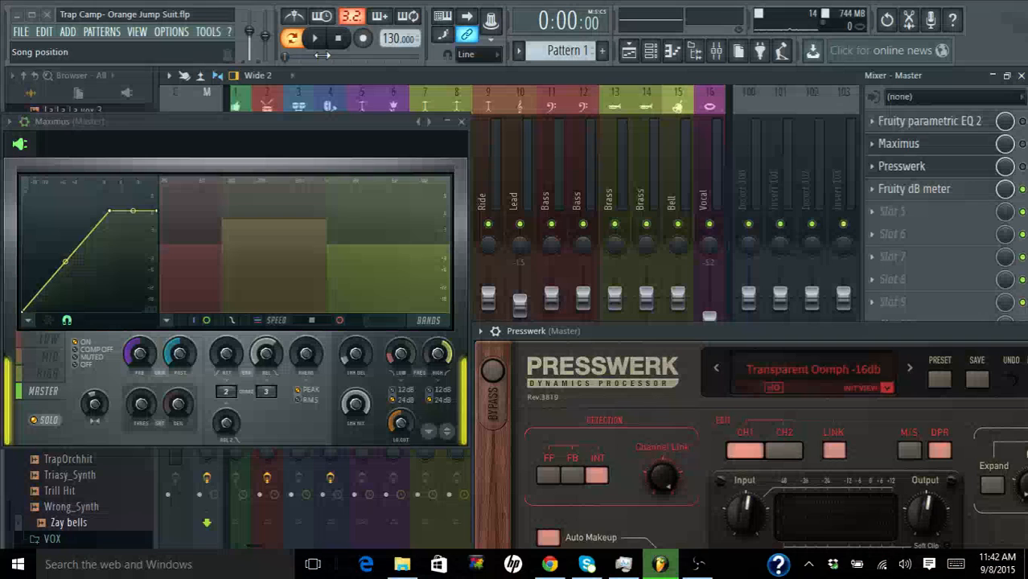
- Start song playback through the master chain with Maximus and Presswerk loaded
{"action": "left_click", "coordinate": [314, 38]}
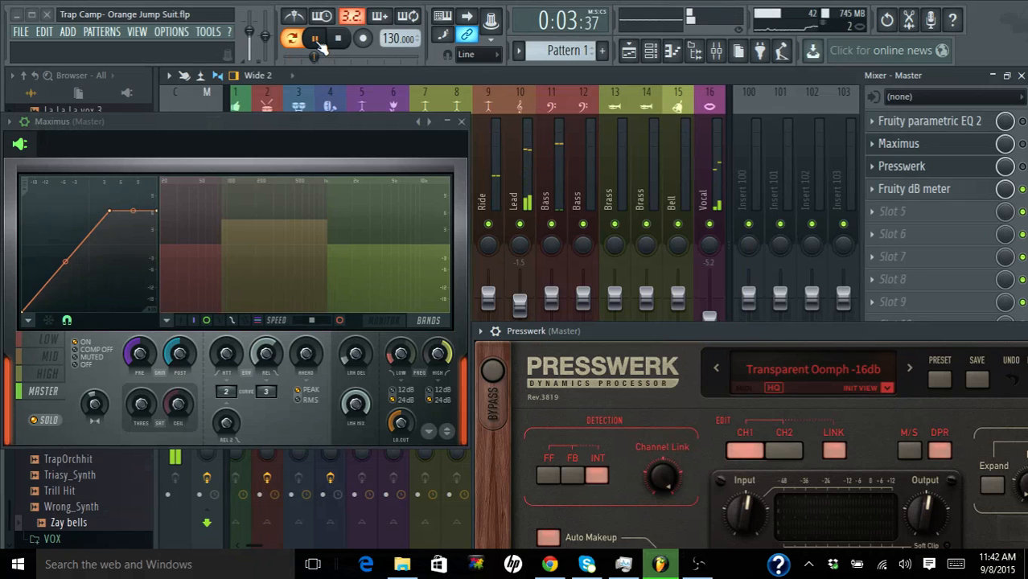
{"action": "left_click", "coordinate": [314, 38]}
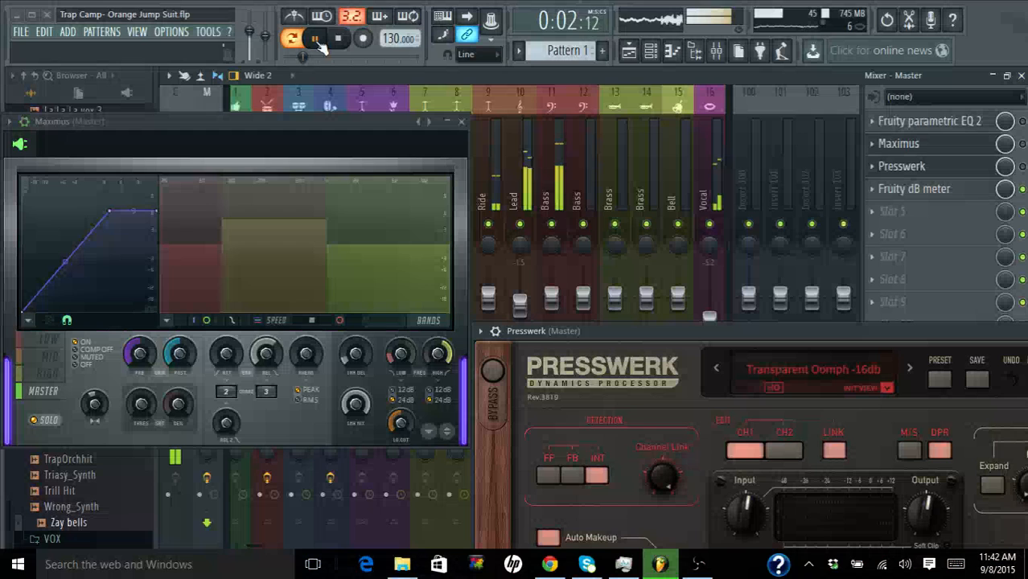
{"action": "left_click", "coordinate": [313, 38]}
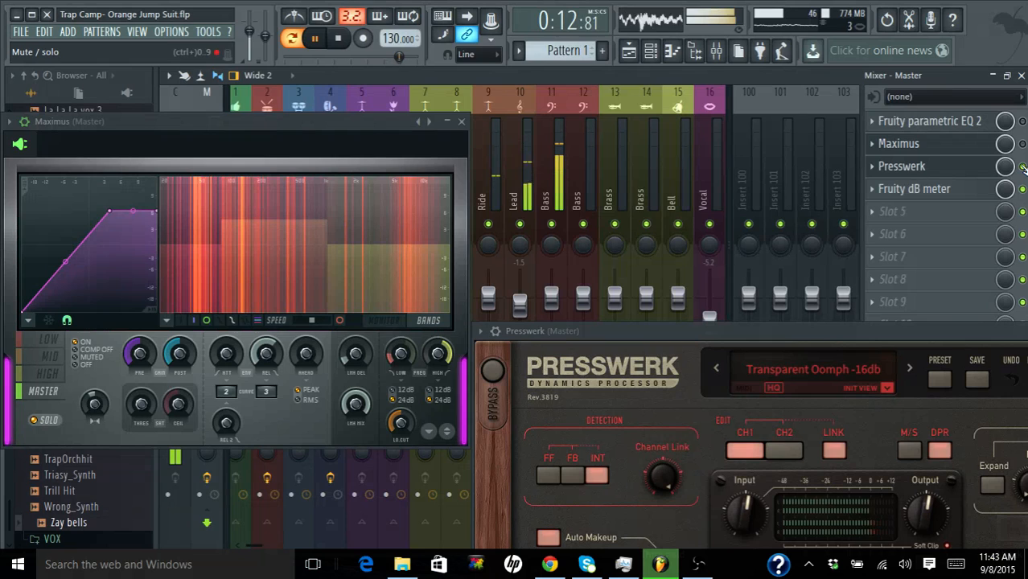
- Stop playback from the transport bar
{"action": "left_click", "coordinate": [337, 39]}
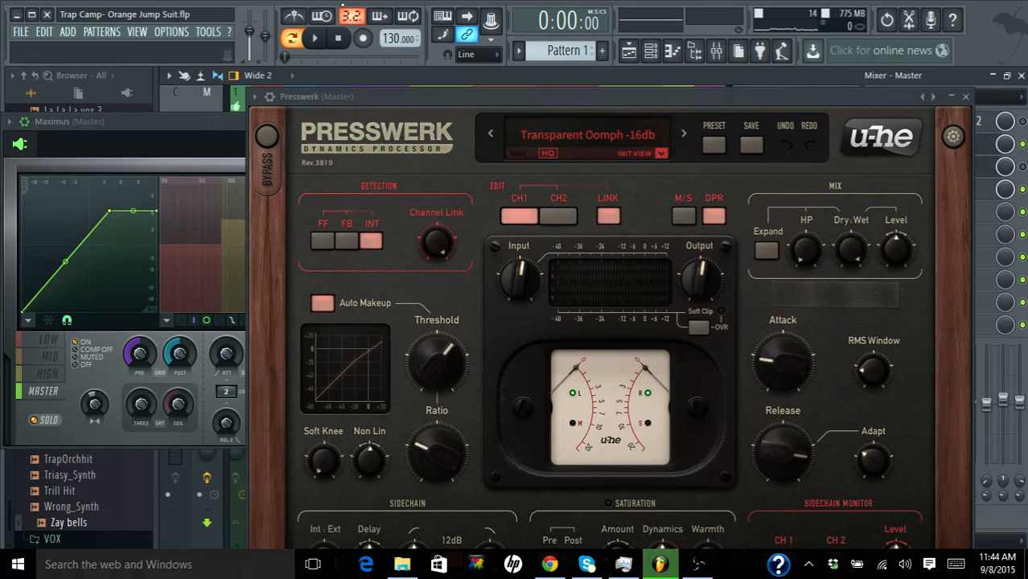
- Restart playback of the trap track with Maximus back over Presswerk
{"action": "left_click", "coordinate": [314, 39]}
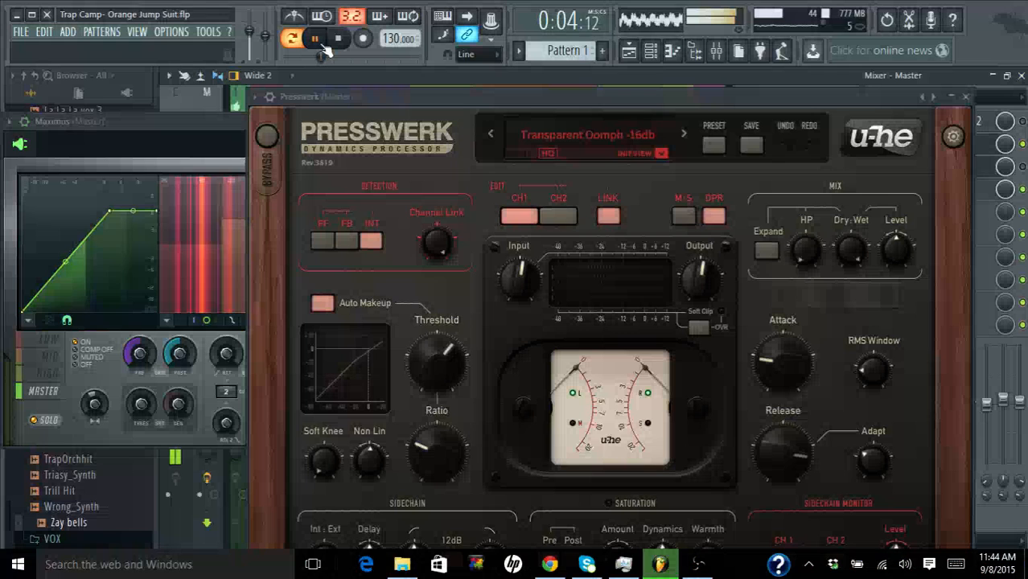
{"action": "left_click", "coordinate": [313, 39]}
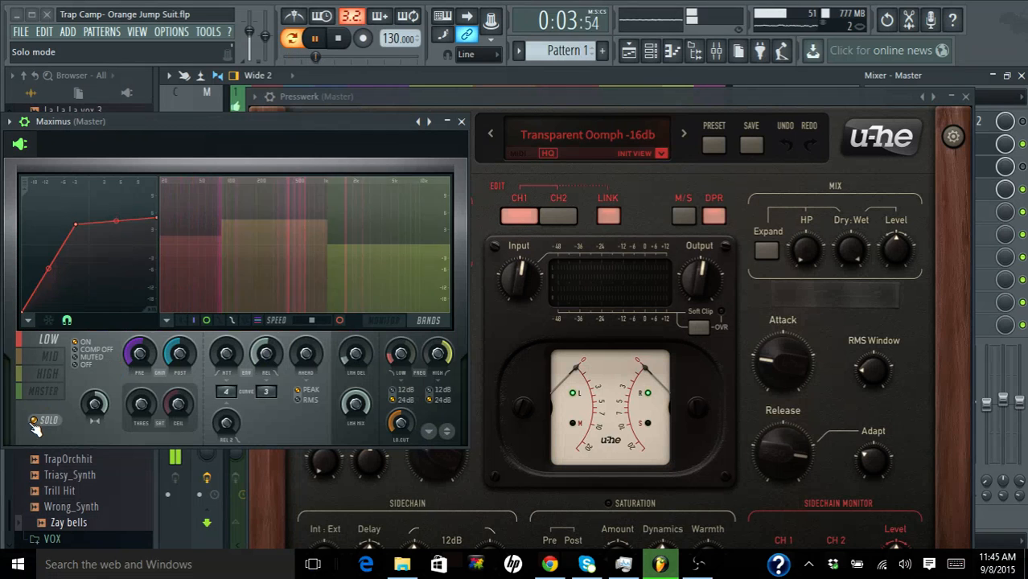
- Audition the track, stop it, and select Maximus's MID band
{"action": "left_click", "coordinate": [314, 38]}
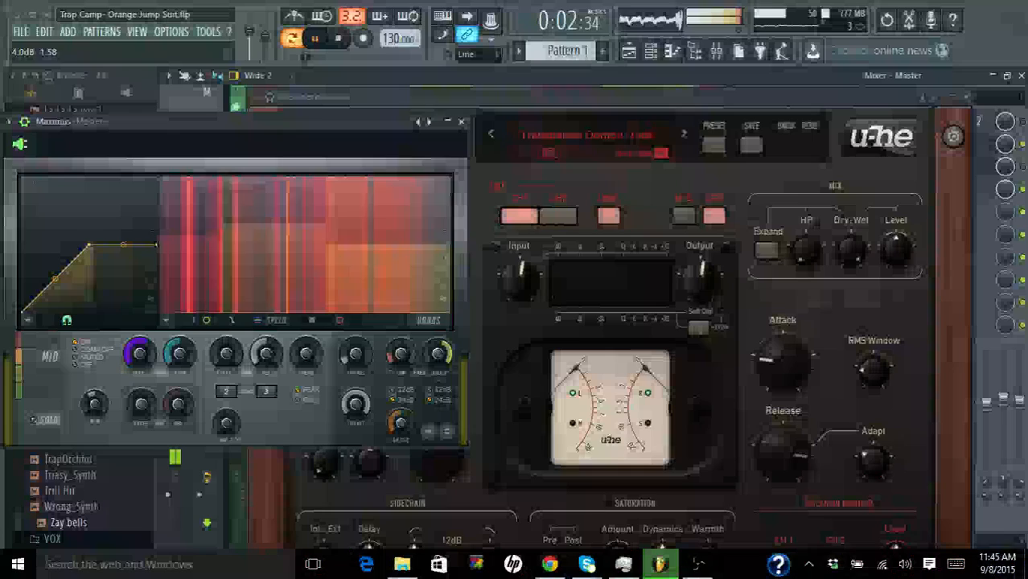
{"action": "left_click", "coordinate": [313, 39]}
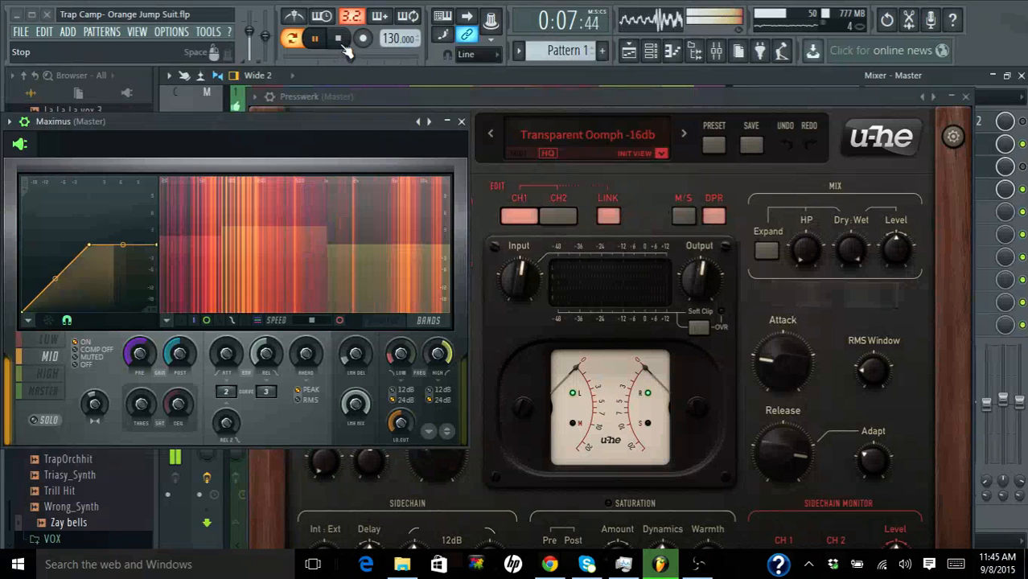
{"action": "left_click", "coordinate": [338, 38]}
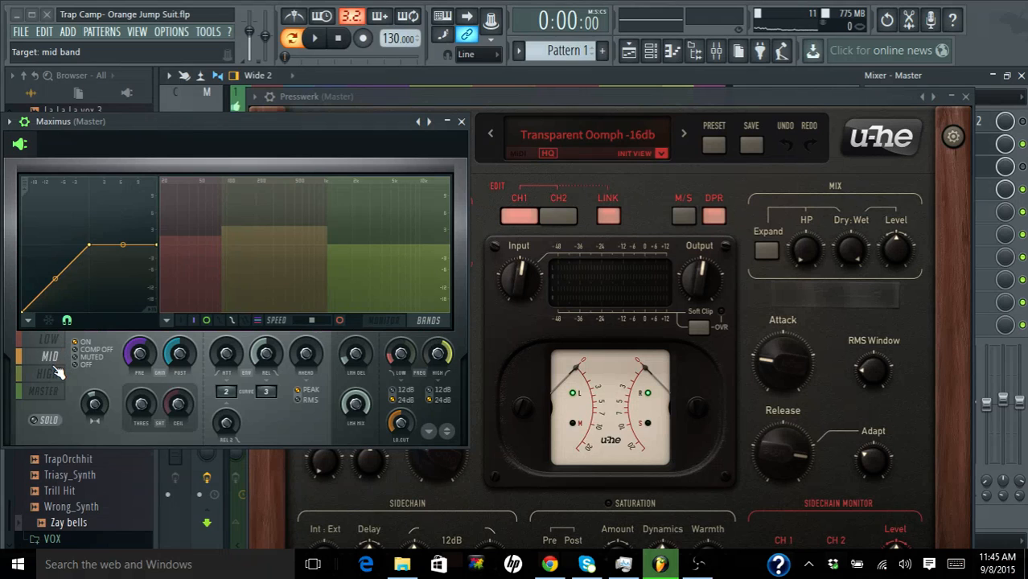
{"action": "left_click", "coordinate": [44, 392]}
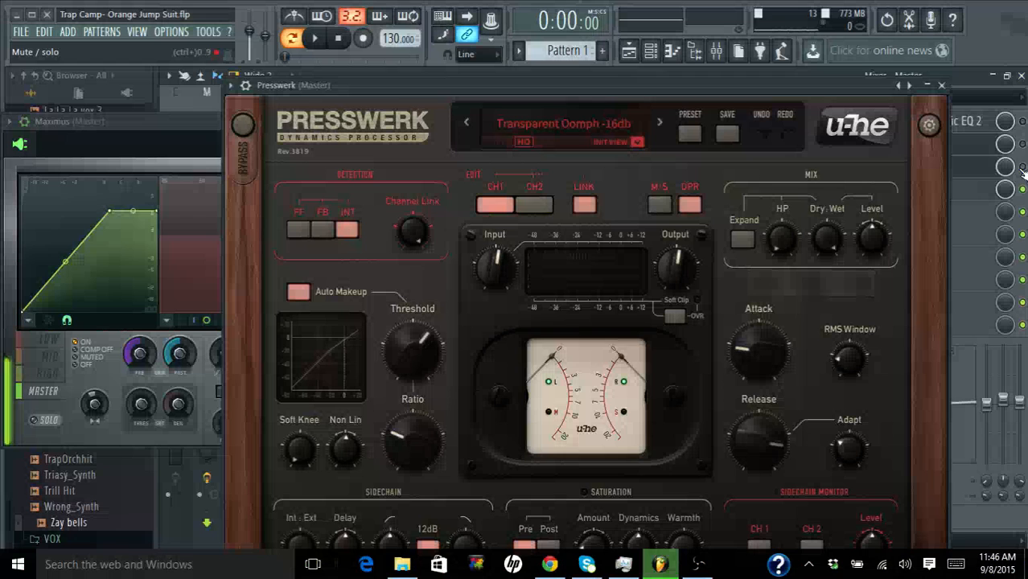
{"action": "left_click", "coordinate": [314, 39]}
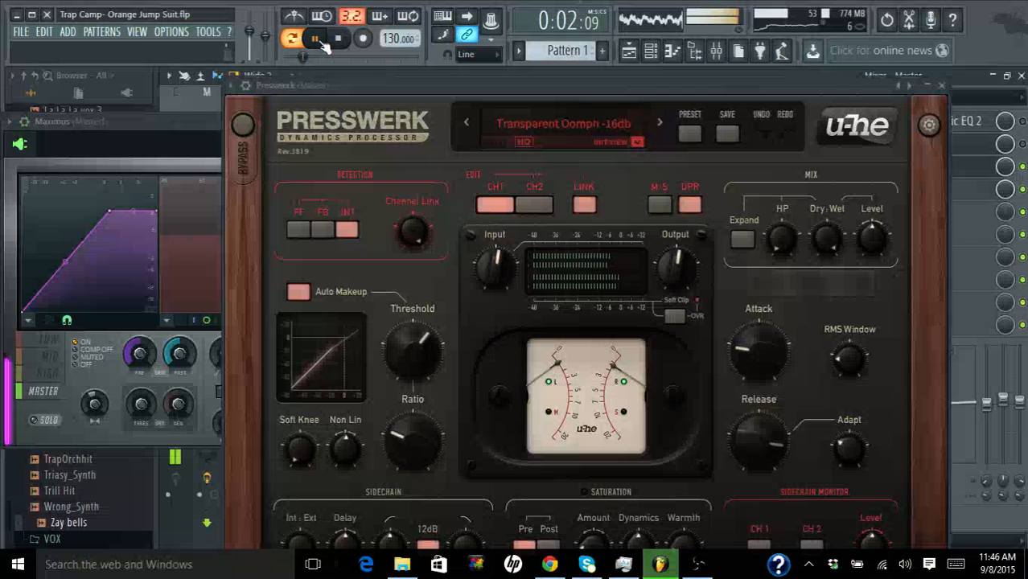
{"action": "left_click", "coordinate": [314, 39]}
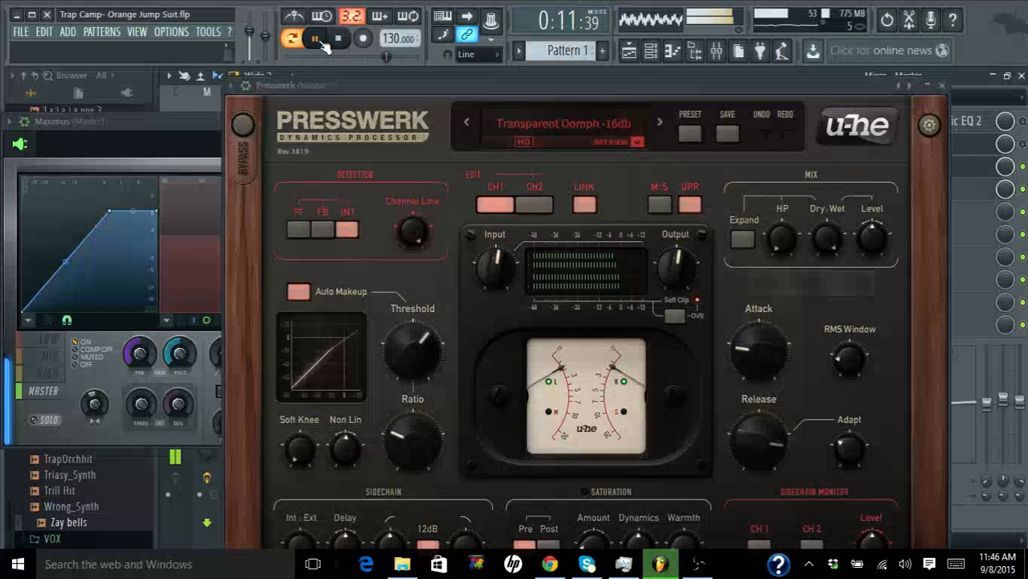
{"action": "left_click", "coordinate": [338, 39]}
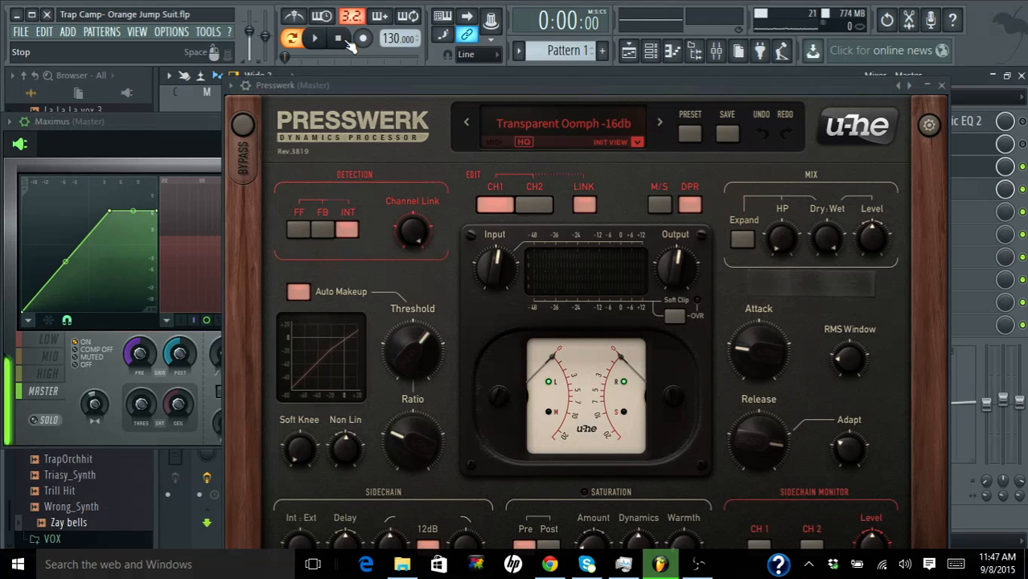
- Play and stop the track once more, then bring the Maximus (Master) window forward
{"action": "left_click", "coordinate": [314, 39]}
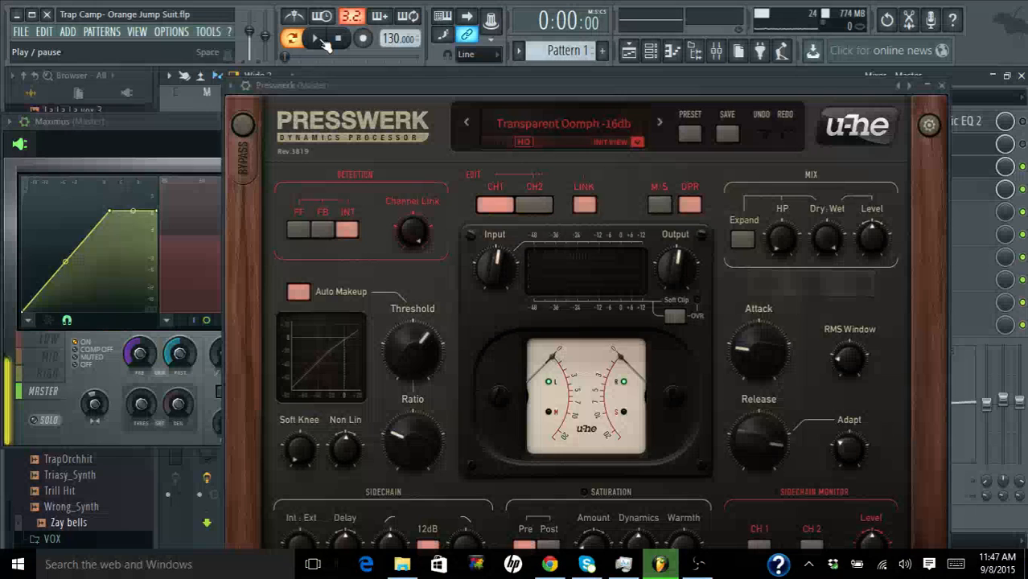
{"action": "left_click", "coordinate": [316, 39]}
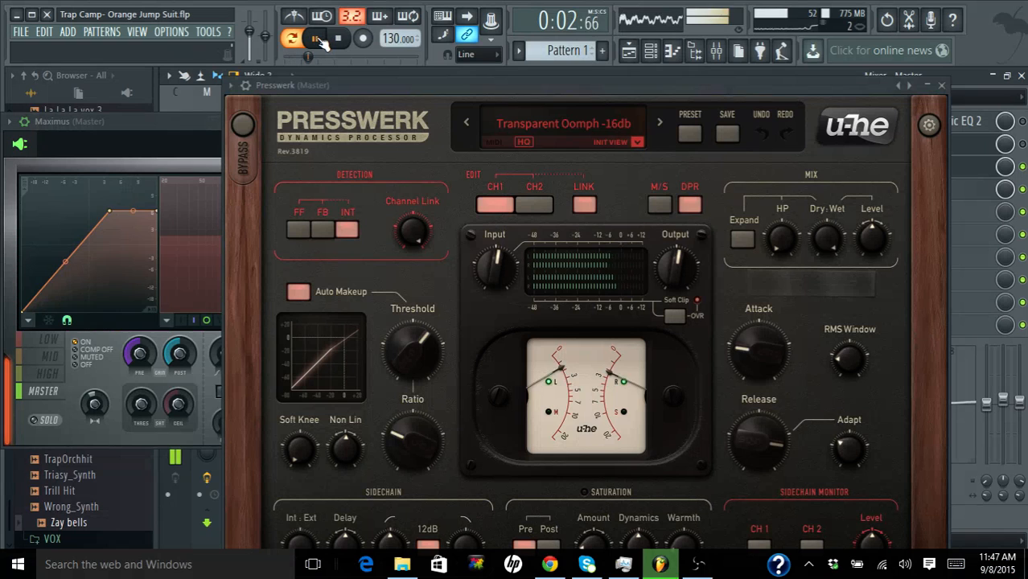
{"action": "left_click", "coordinate": [293, 39]}
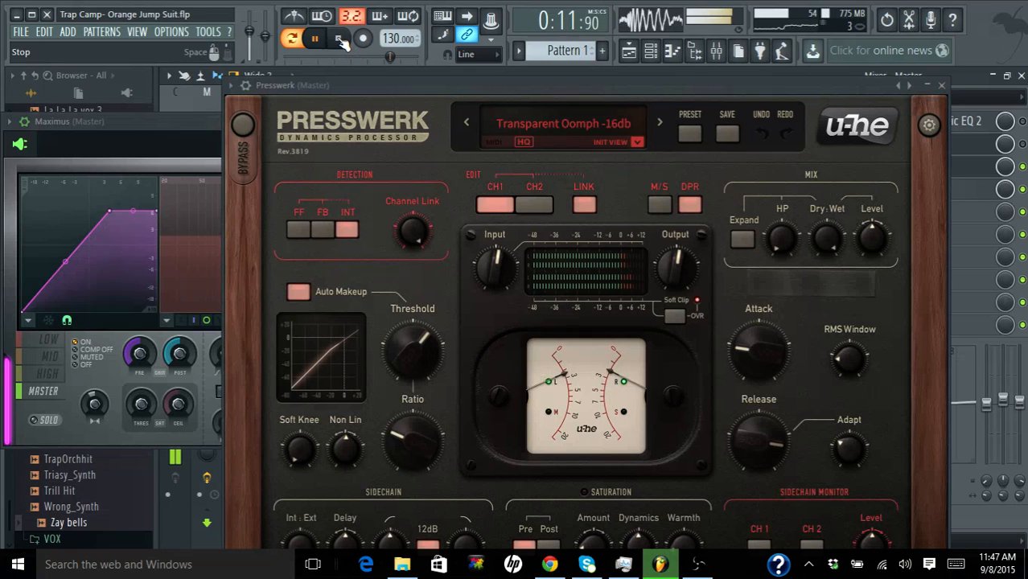
{"action": "left_click", "coordinate": [314, 39]}
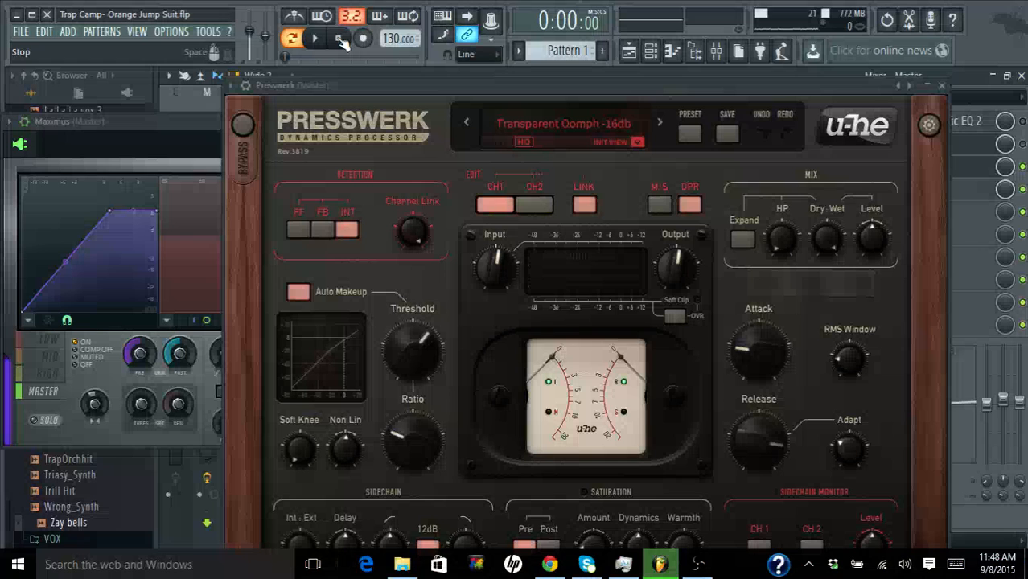
{"action": "left_click", "coordinate": [314, 39]}
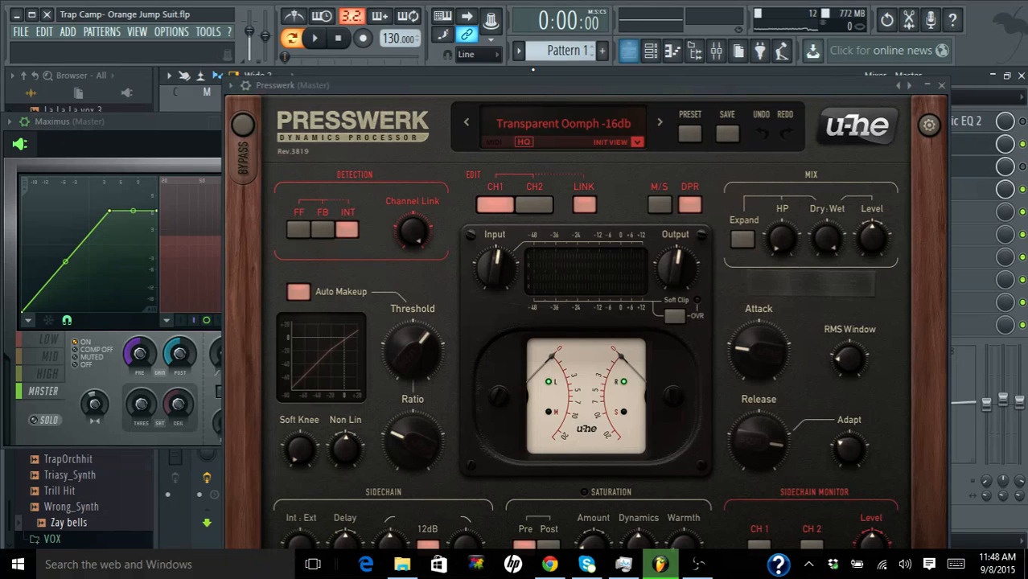
{"action": "left_click", "coordinate": [313, 39]}
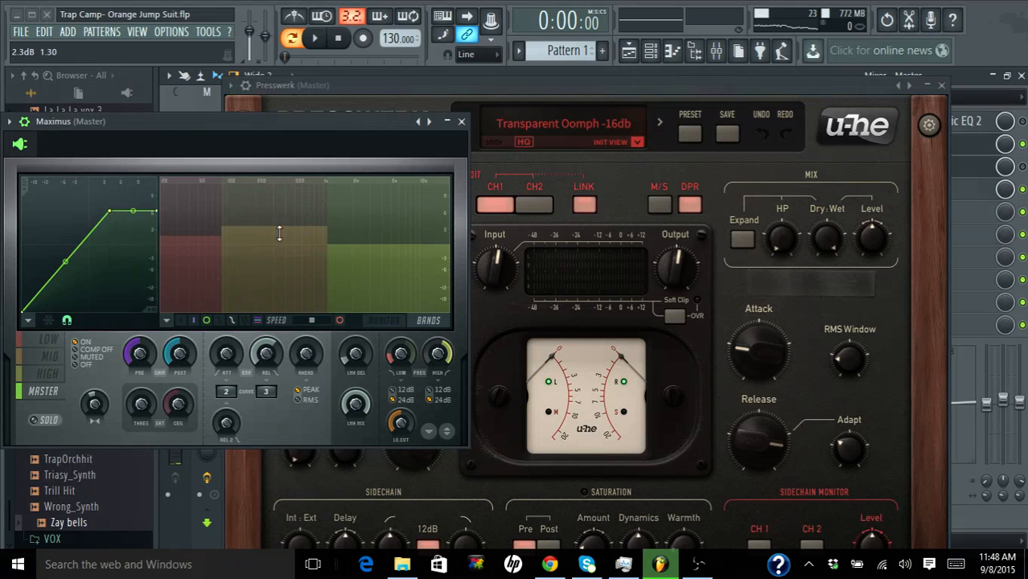
- Show Maximus's MID band and run a first play-and-stop pass through it
{"action": "left_click", "coordinate": [49, 356]}
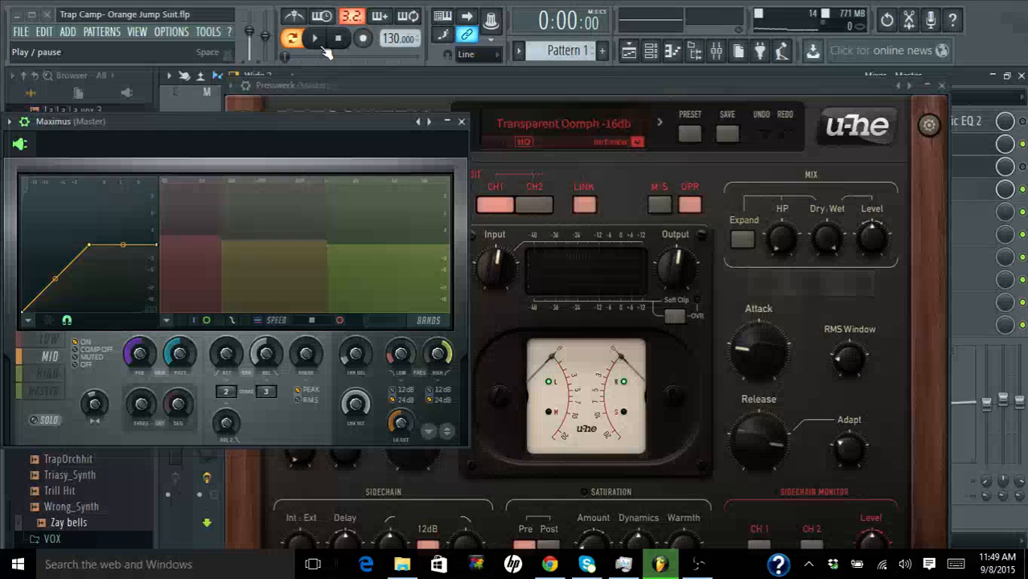
{"action": "left_click", "coordinate": [314, 39]}
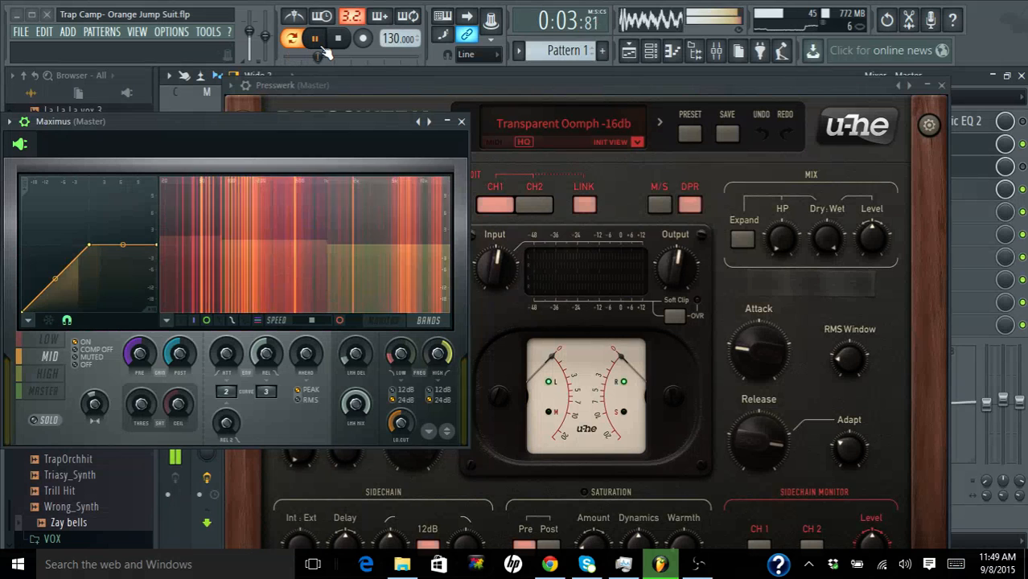
{"action": "left_click", "coordinate": [338, 39]}
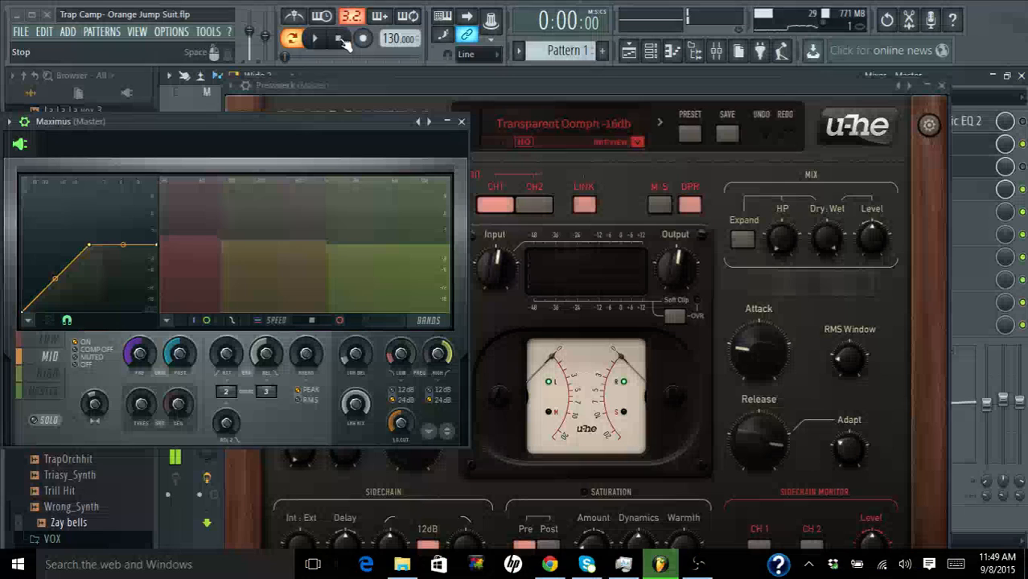
{"action": "left_click", "coordinate": [313, 39]}
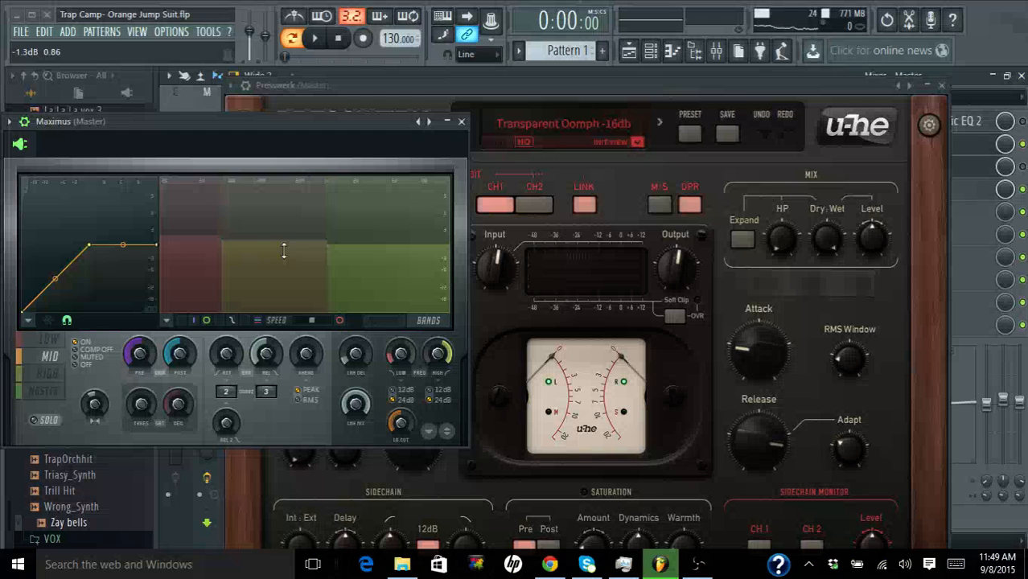
- Run a second play-and-stop pass with the mid band active, ending stopped
{"action": "left_click", "coordinate": [314, 38]}
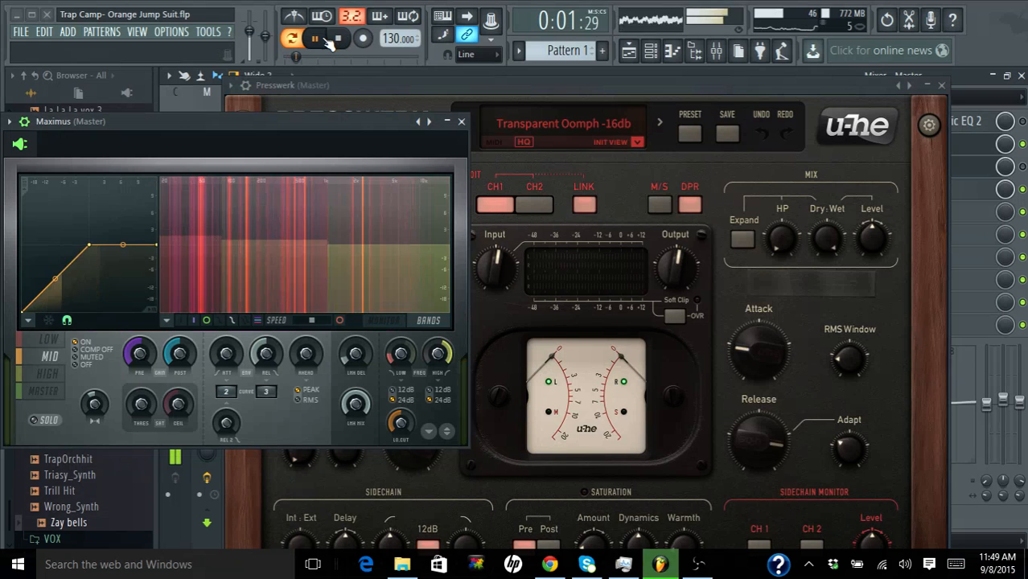
{"action": "left_click", "coordinate": [338, 39]}
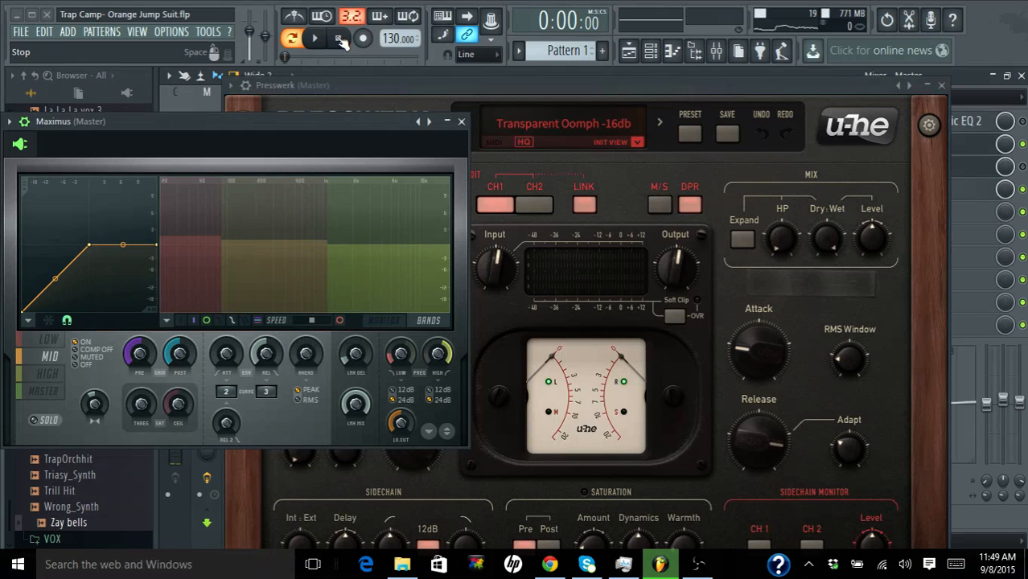
{"action": "left_click", "coordinate": [314, 38]}
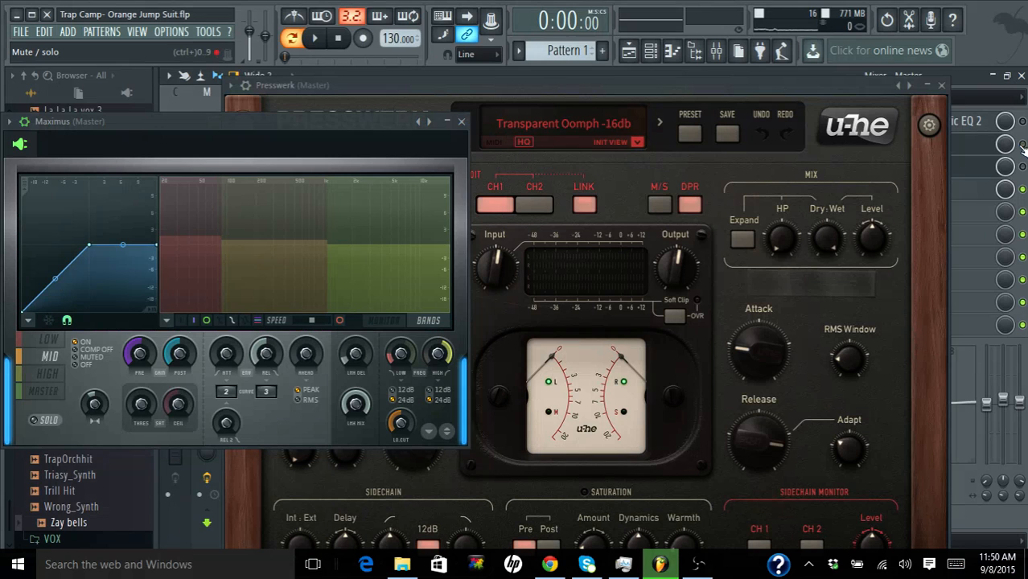
{"action": "left_click", "coordinate": [314, 39]}
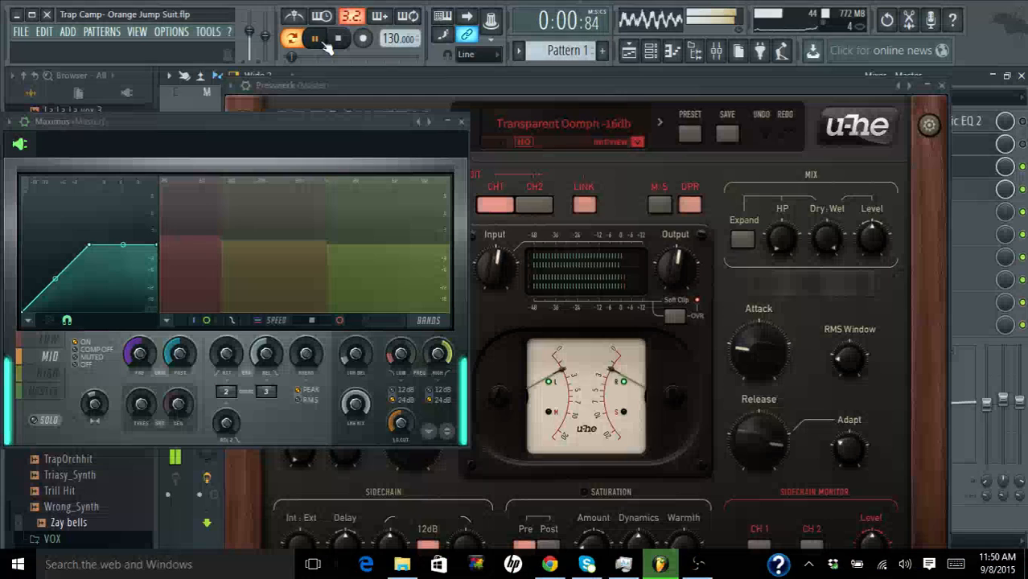
{"action": "left_click", "coordinate": [314, 39]}
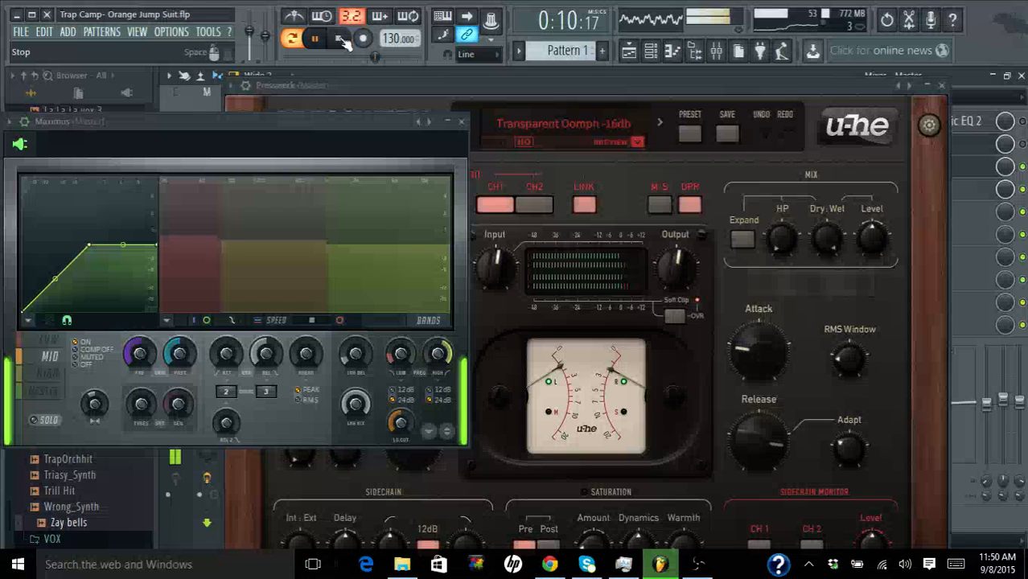
{"action": "left_click", "coordinate": [314, 39]}
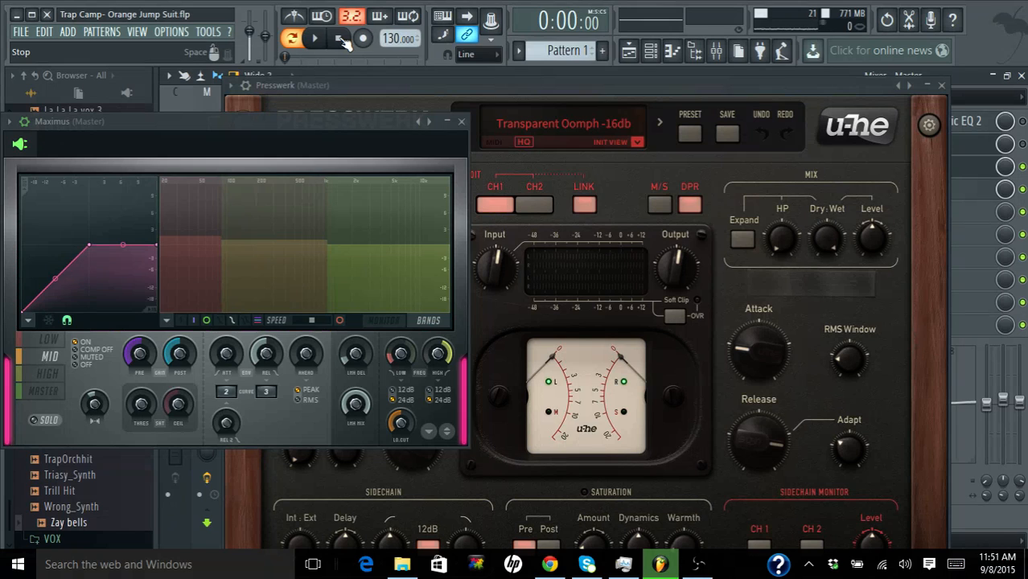
{"action": "left_click", "coordinate": [314, 38]}
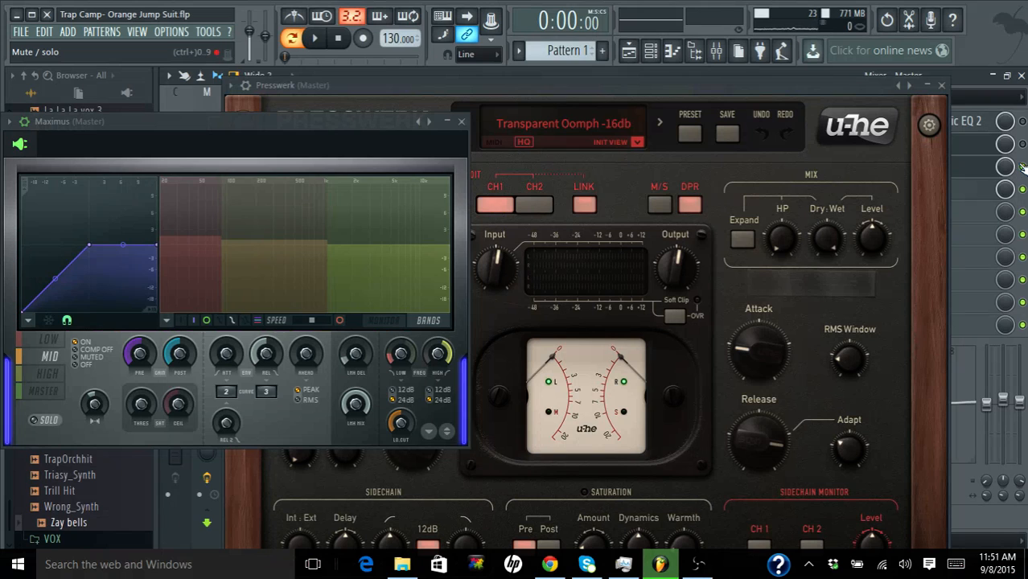
- Run one more play-and-stop pass of the track through the master chain
{"action": "left_click", "coordinate": [314, 38]}
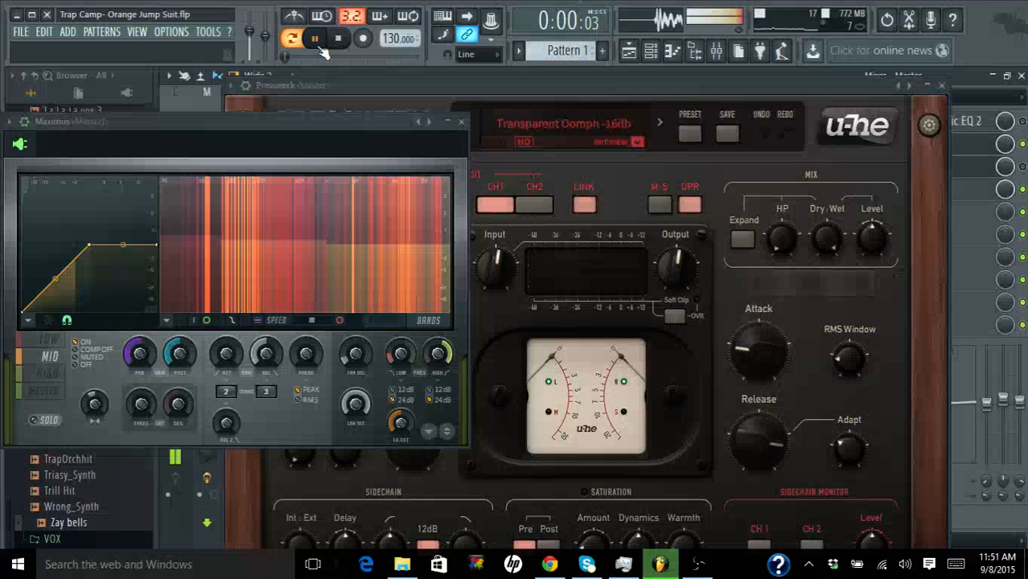
{"action": "left_click", "coordinate": [314, 39]}
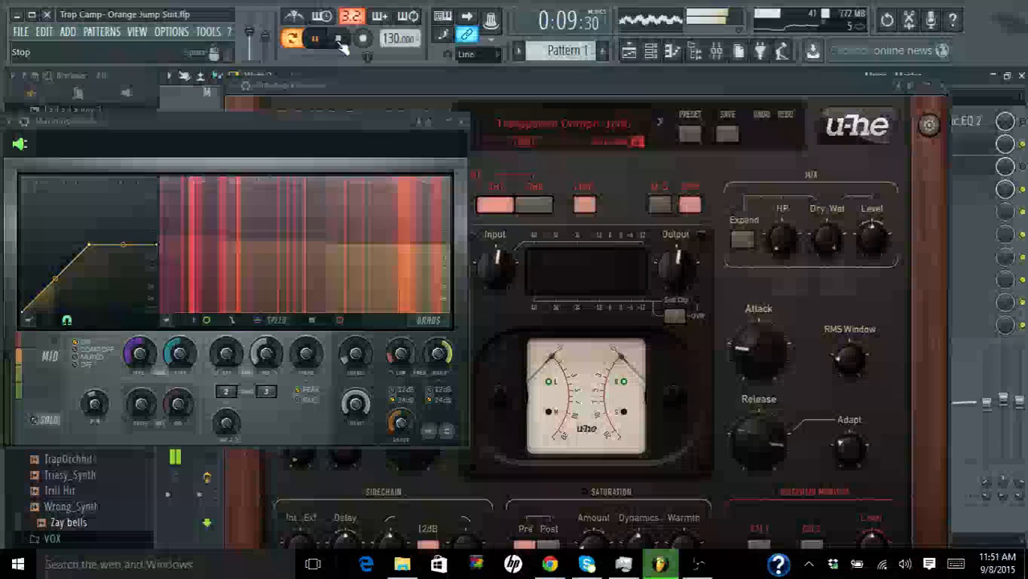
{"action": "left_click", "coordinate": [314, 39]}
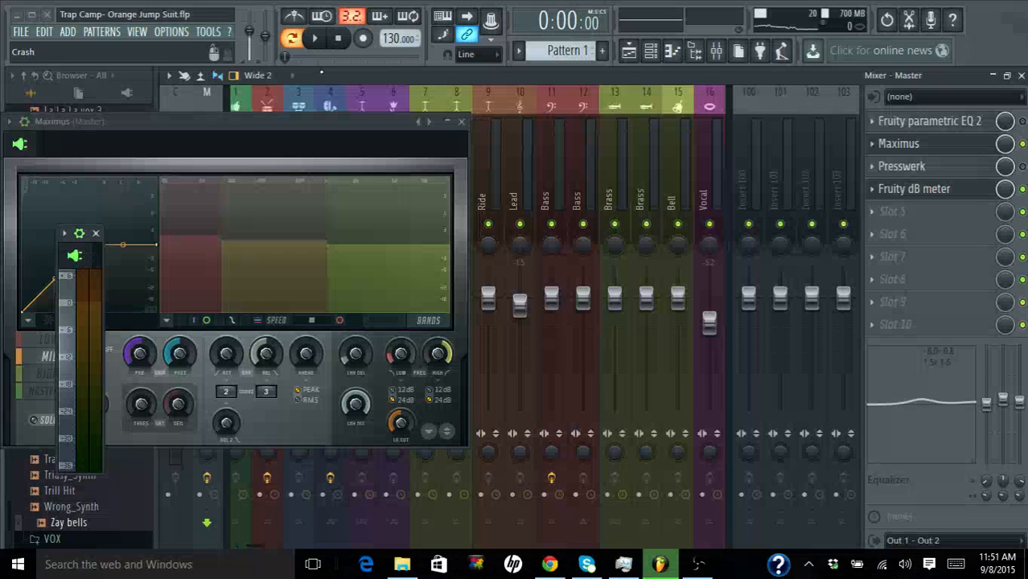
- Play and stop the track while watching Fruity dB Meter, then close the meter
{"action": "left_click", "coordinate": [314, 39]}
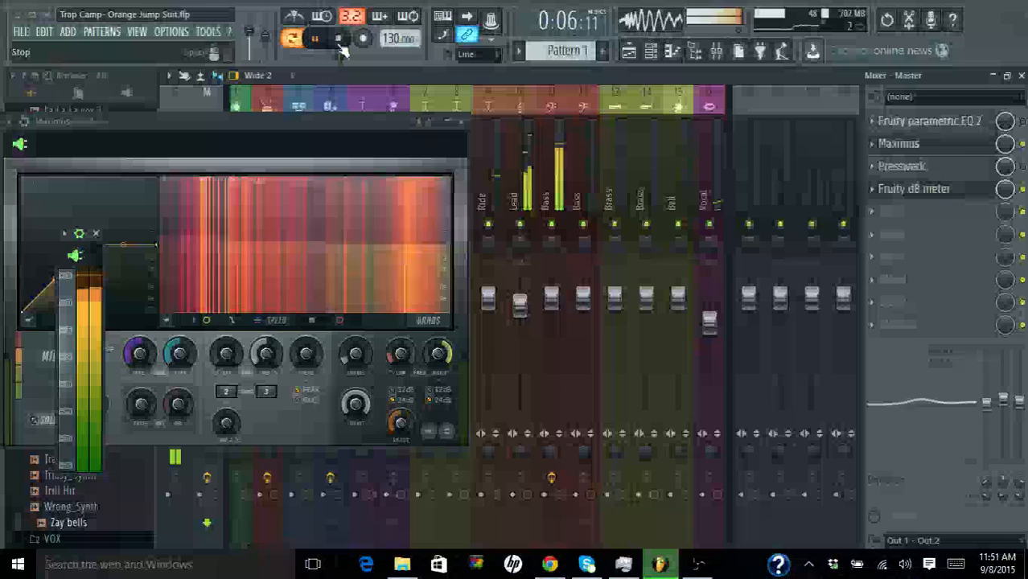
{"action": "left_click", "coordinate": [337, 38]}
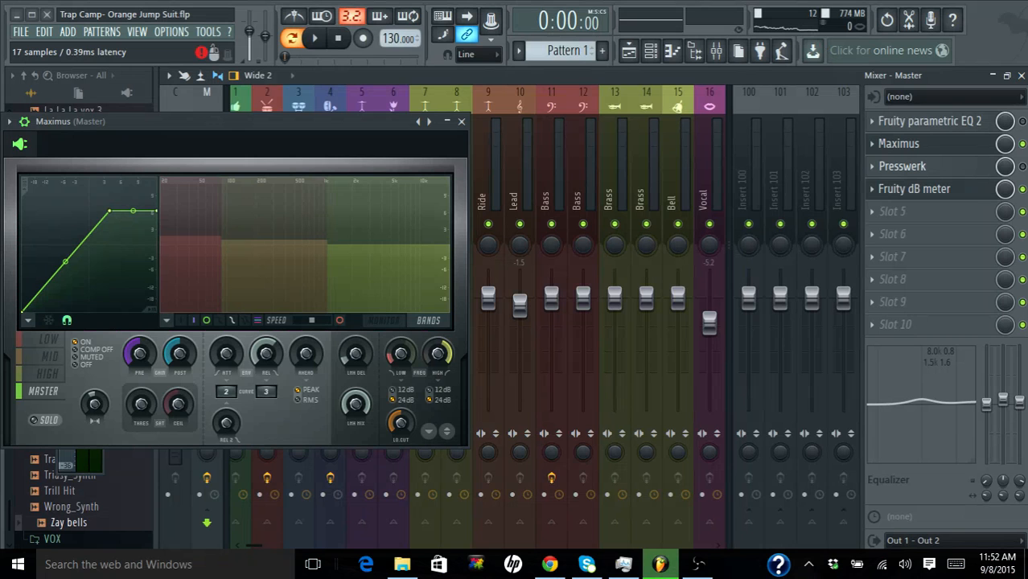
{"action": "left_click", "coordinate": [901, 166]}
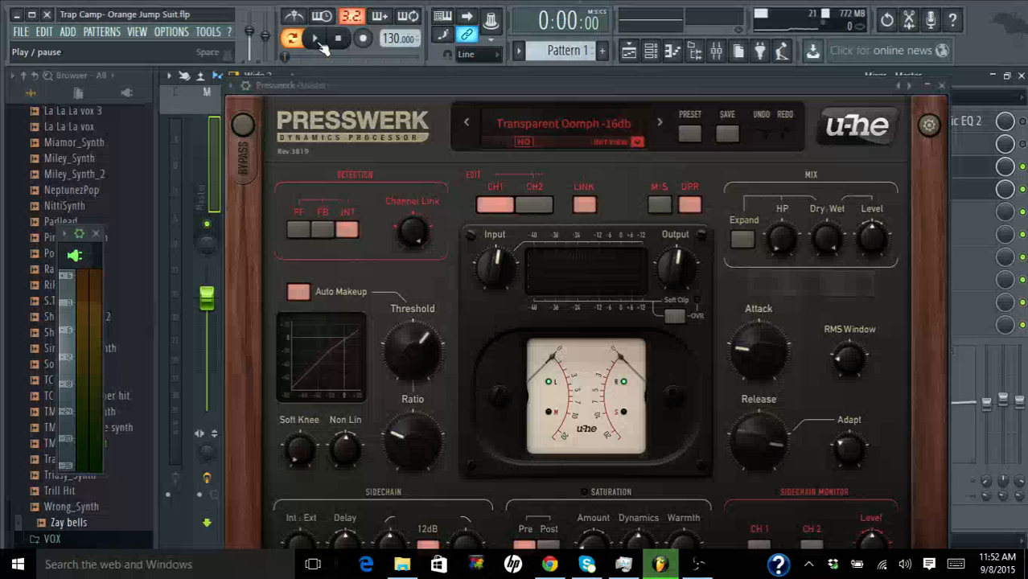
{"action": "left_click", "coordinate": [313, 38]}
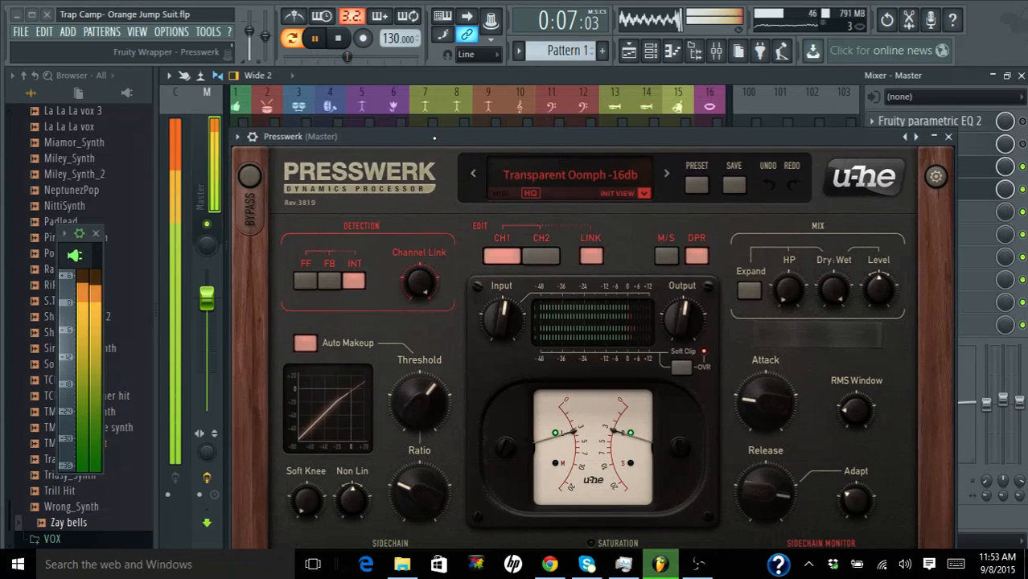
{"action": "left_click", "coordinate": [338, 39]}
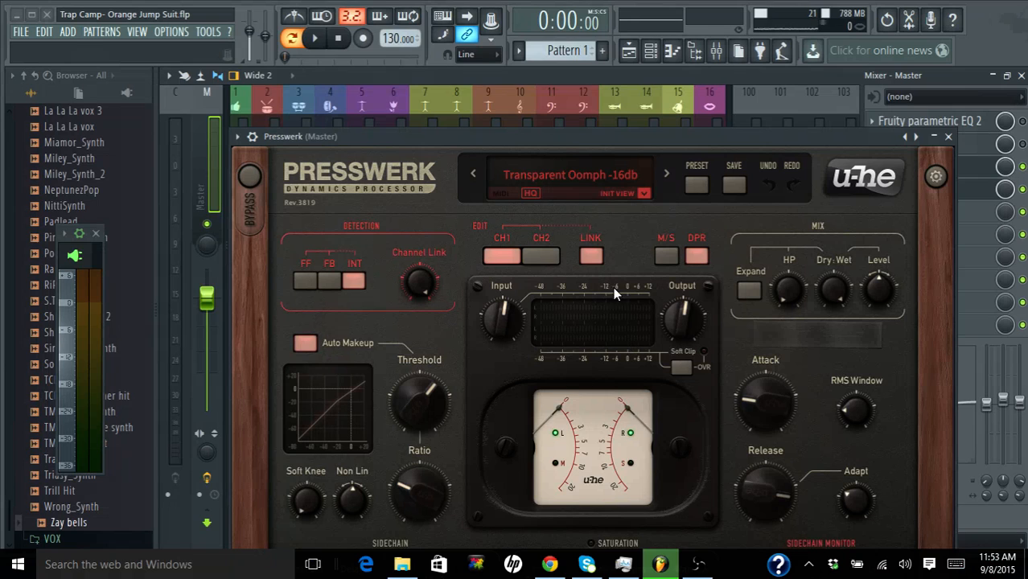
- Play and stop the song, then enable Presswerk's Soft Clip switch
{"action": "left_click", "coordinate": [314, 39]}
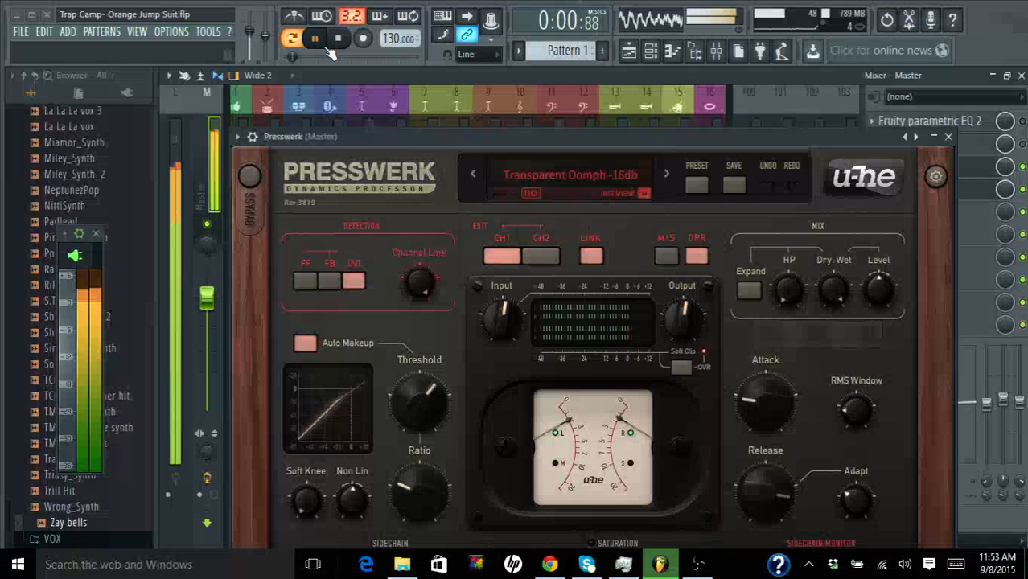
{"action": "left_click", "coordinate": [313, 38]}
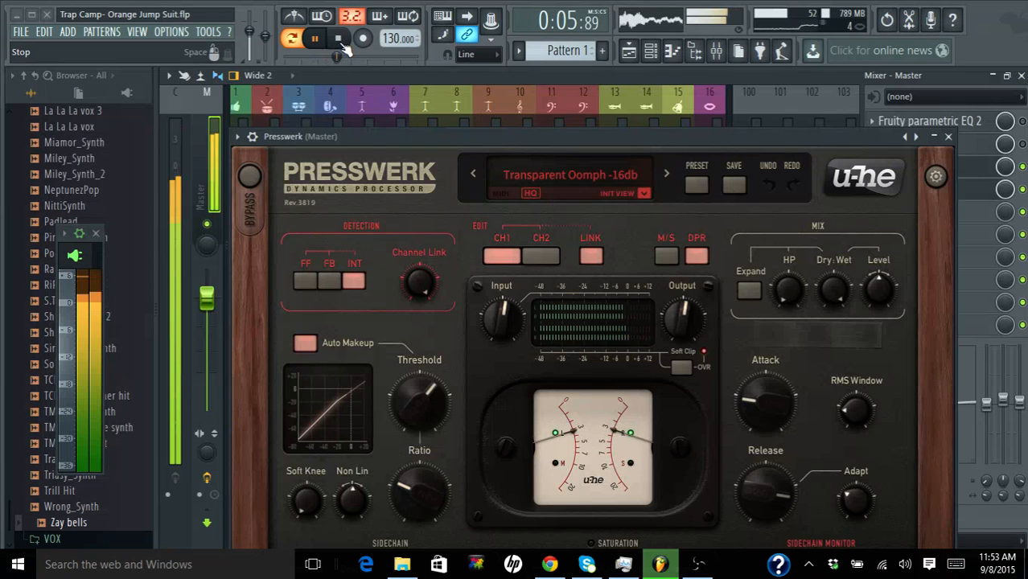
{"action": "left_click", "coordinate": [337, 39]}
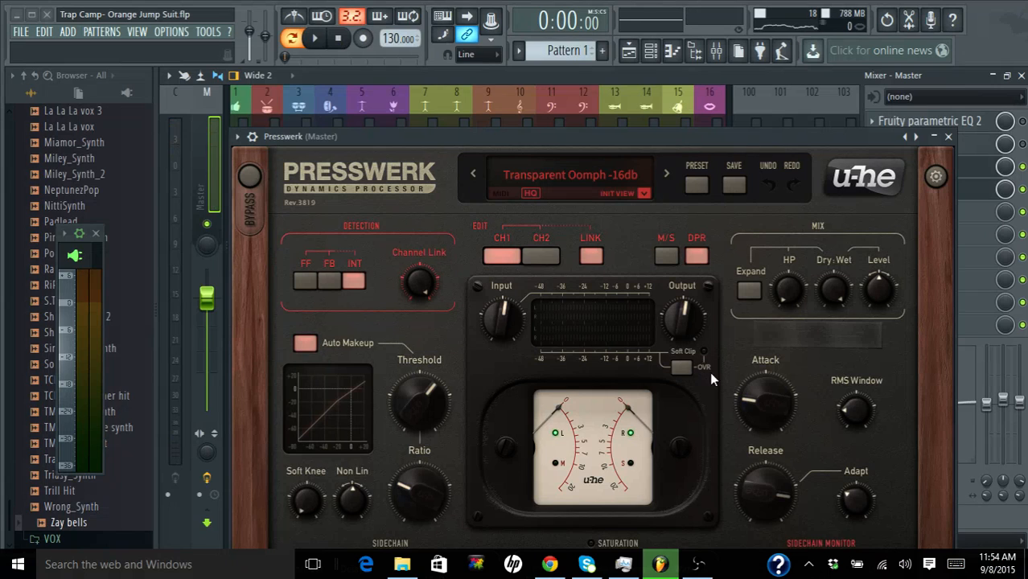
{"action": "left_click", "coordinate": [681, 367]}
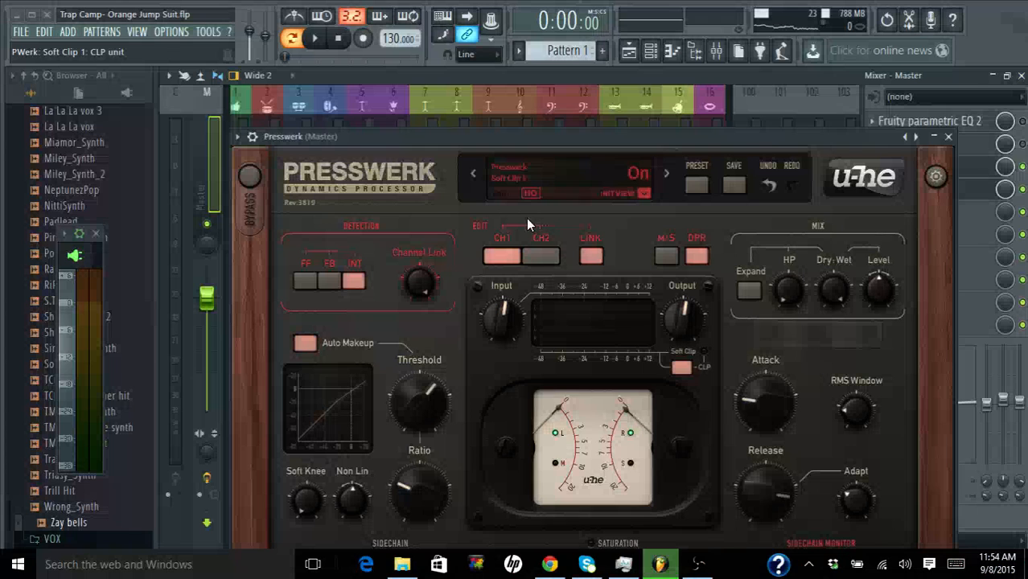
{"action": "left_click", "coordinate": [313, 38]}
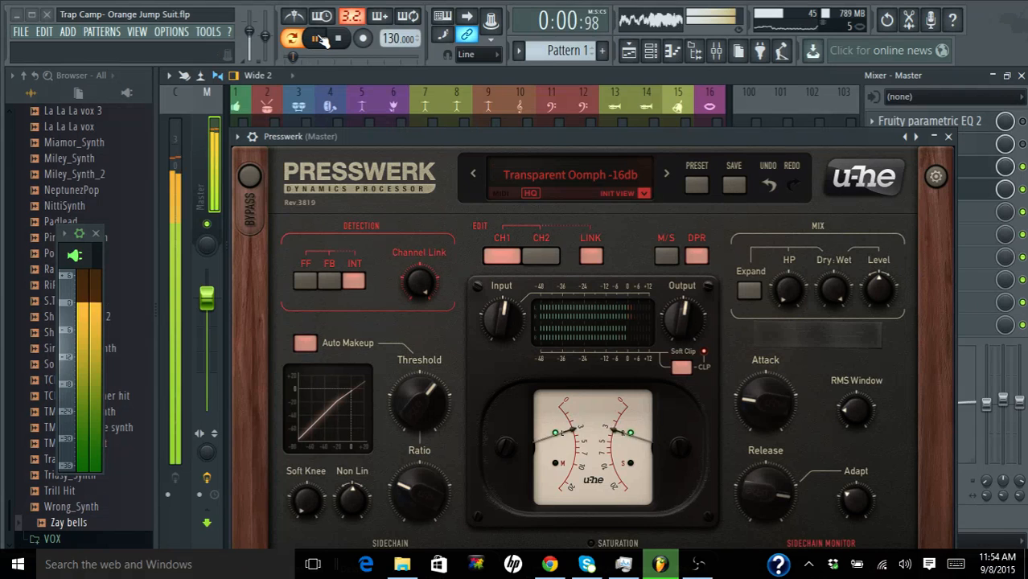
{"action": "left_click", "coordinate": [291, 39]}
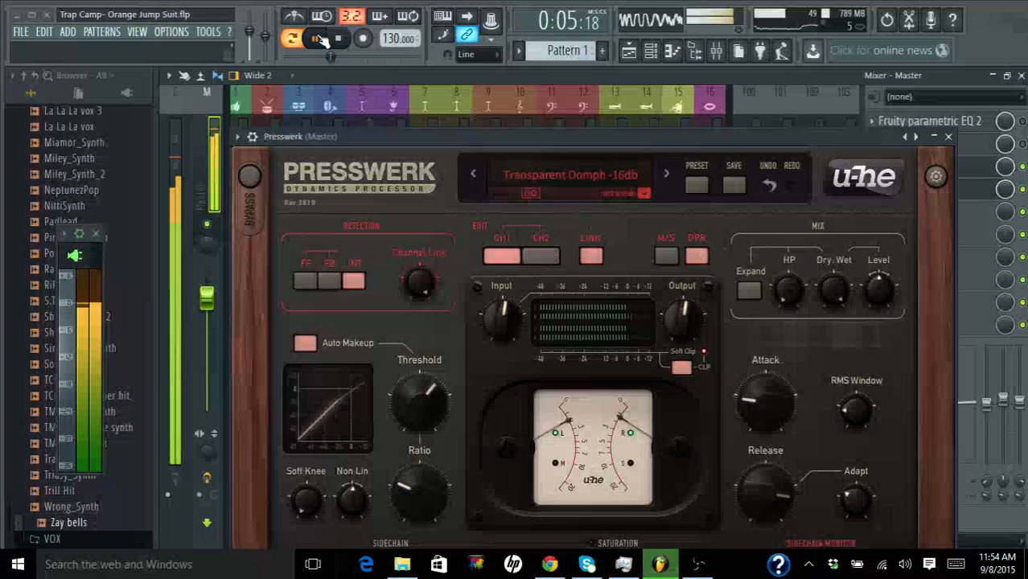
{"action": "left_click", "coordinate": [313, 39]}
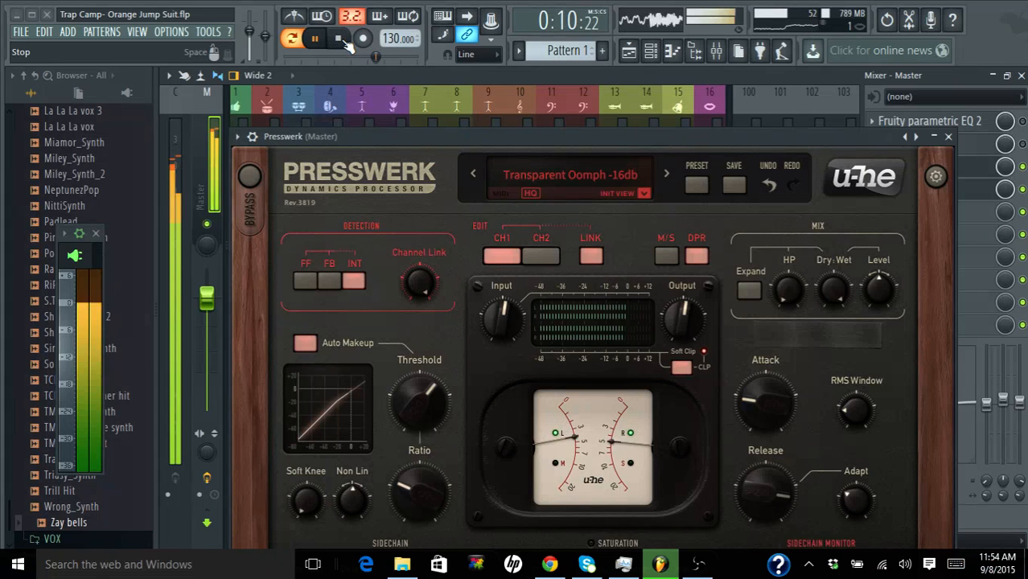
{"action": "left_click", "coordinate": [338, 38]}
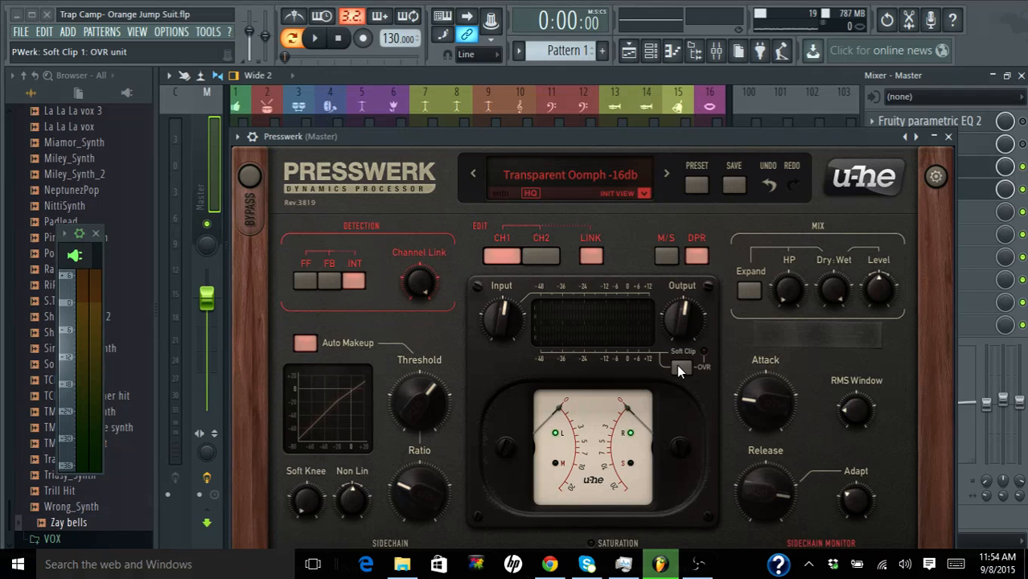
- Play and stop the song, switch Presswerk's Soft Clip off, and listen again
{"action": "left_click", "coordinate": [314, 39]}
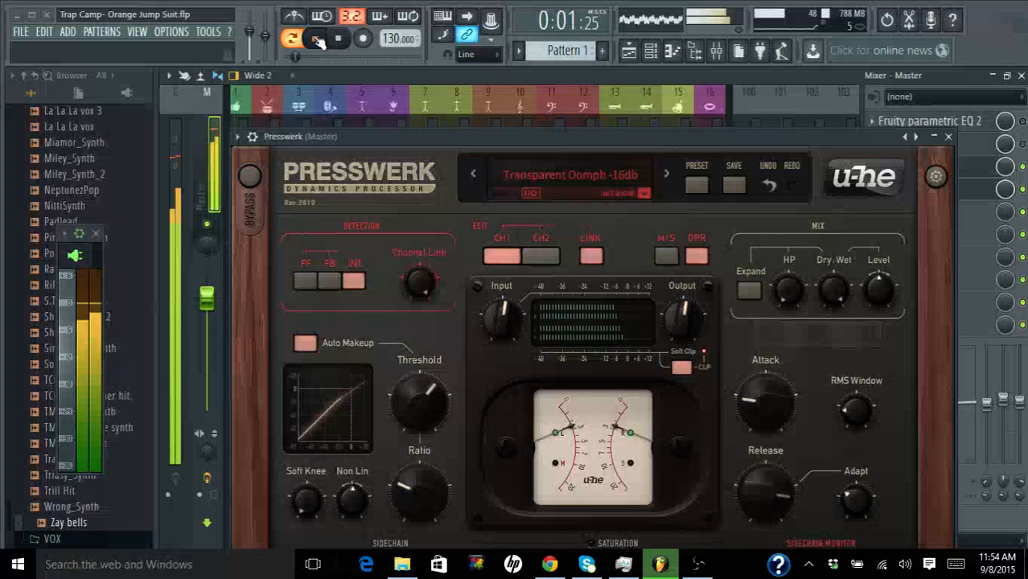
{"action": "left_click", "coordinate": [314, 39]}
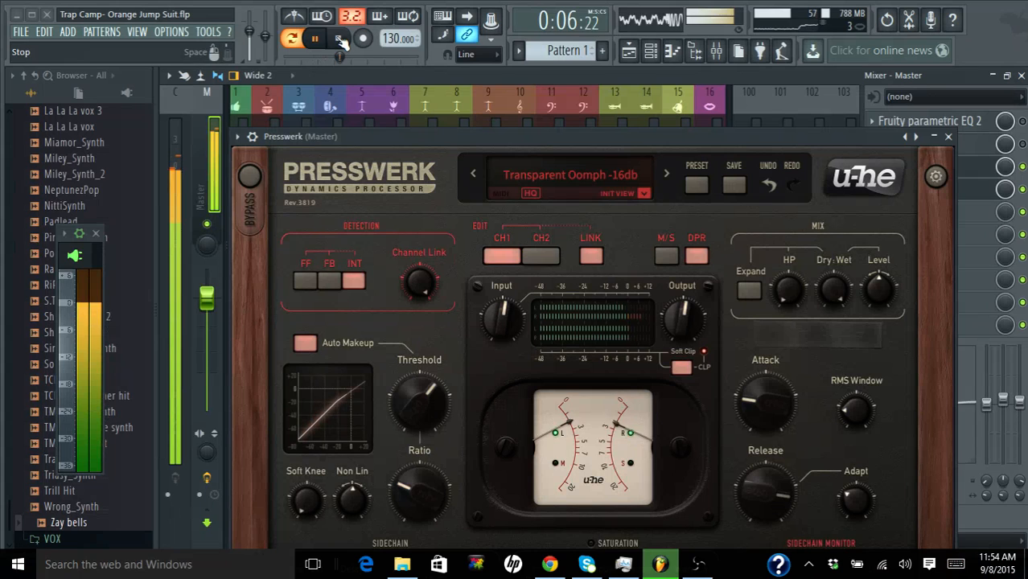
{"action": "left_click", "coordinate": [338, 39]}
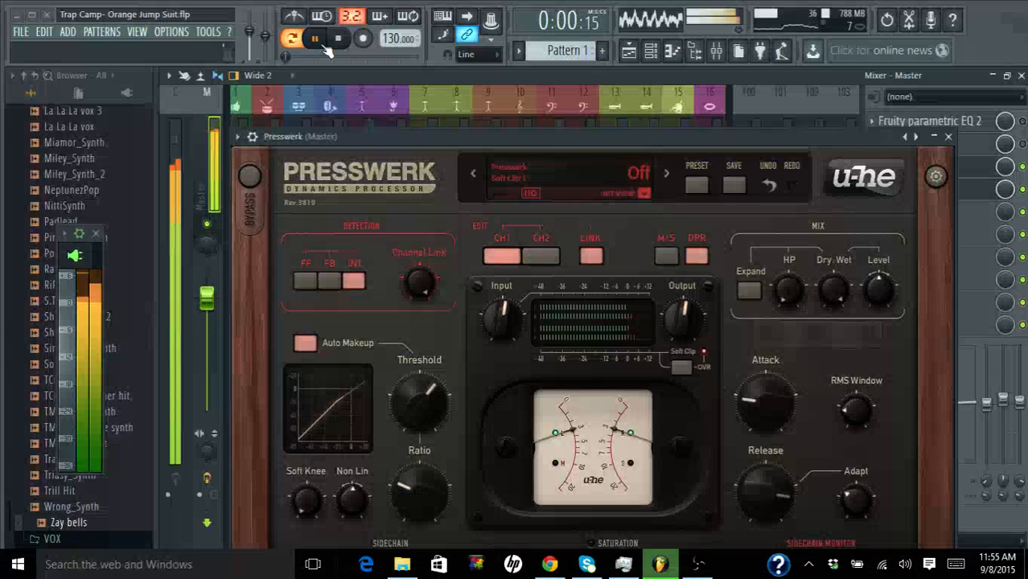
{"action": "left_click", "coordinate": [666, 174]}
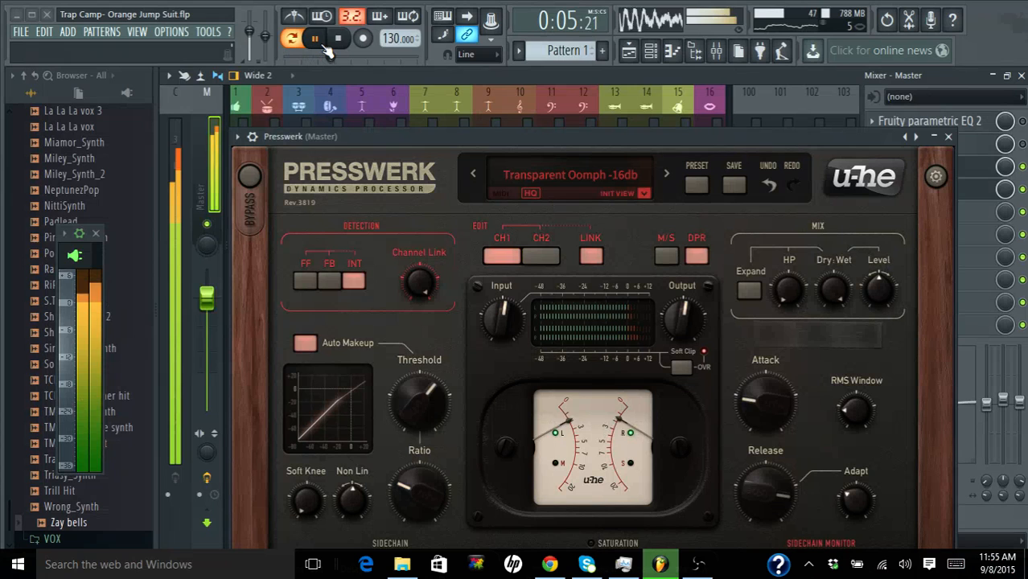
{"action": "left_click", "coordinate": [314, 38]}
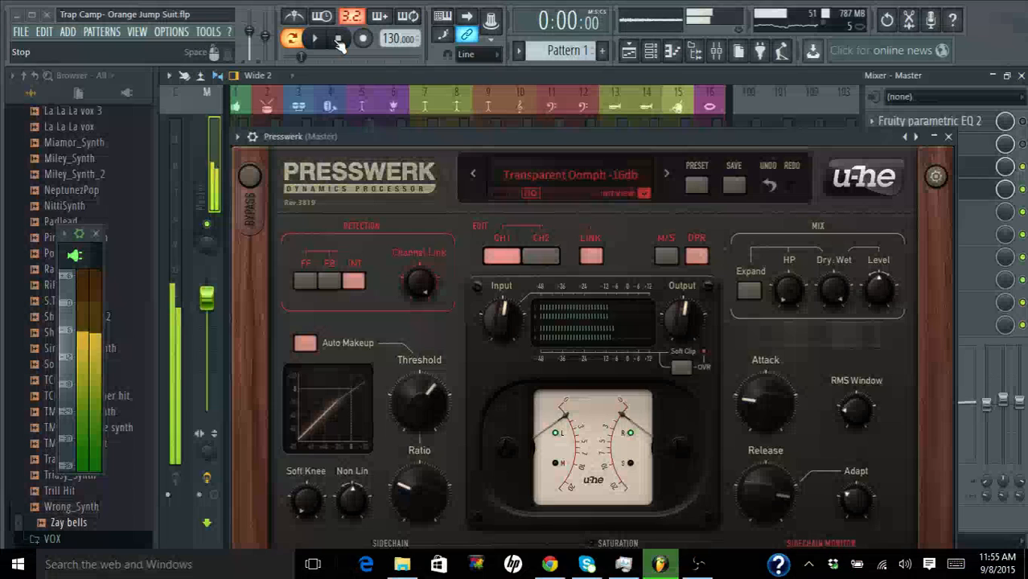